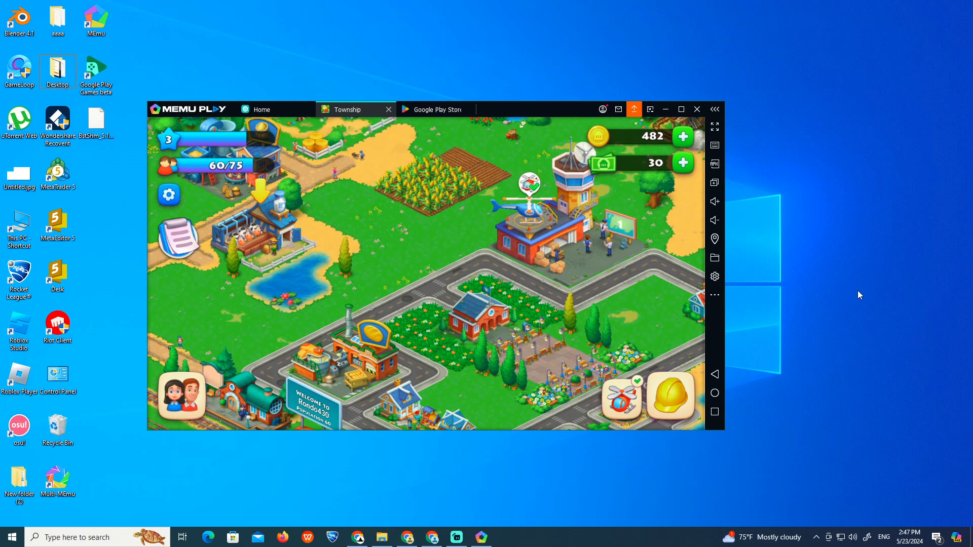
pyautogui.moveTo(894, 295)
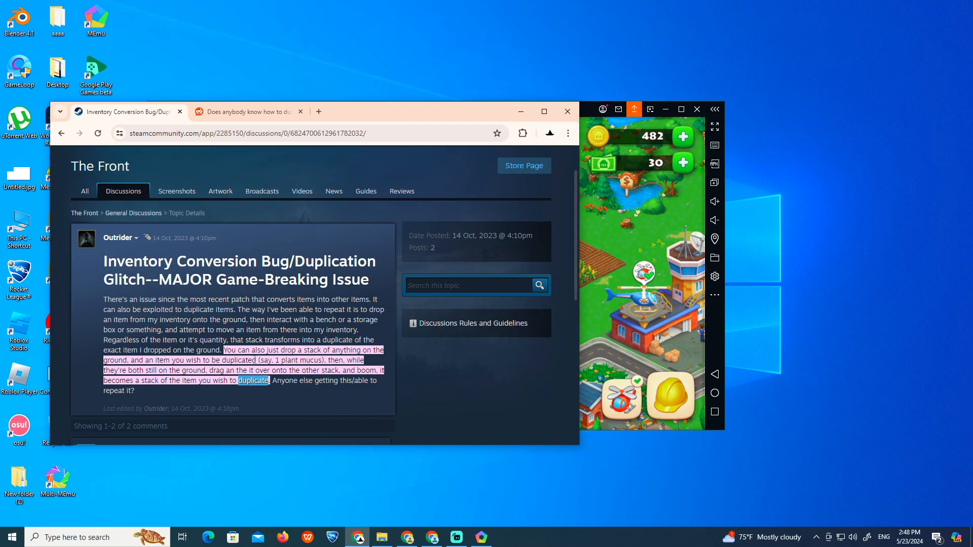
pyautogui.moveTo(435, 183)
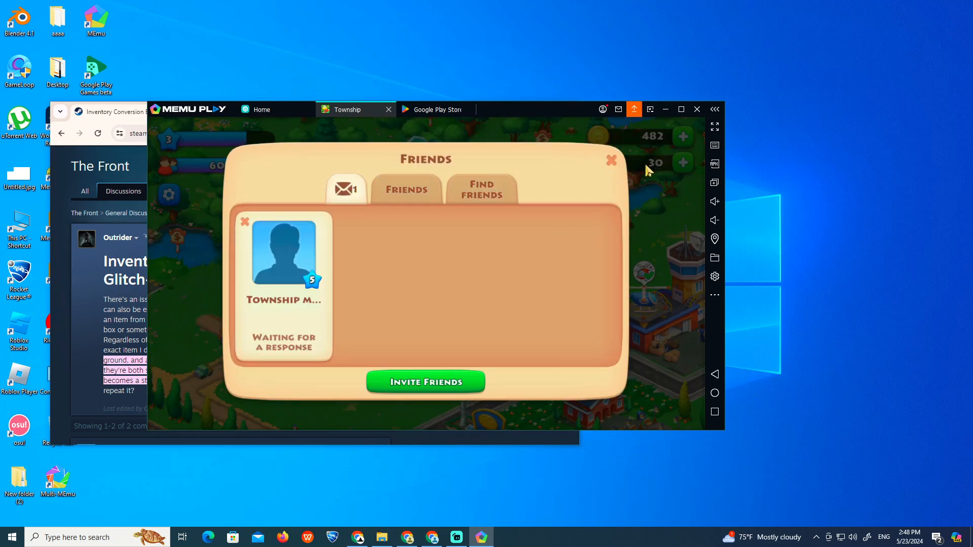
# Step: Dismiss the Friends panel, enter Township's settings, and review the Reddit dupe-items thread comments
pyautogui.click(168, 194)
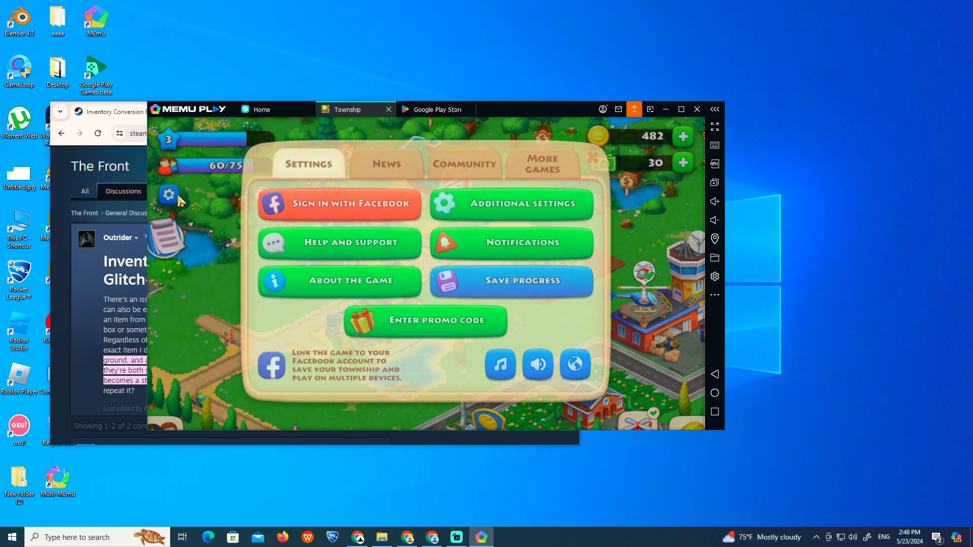
pyautogui.click(509, 204)
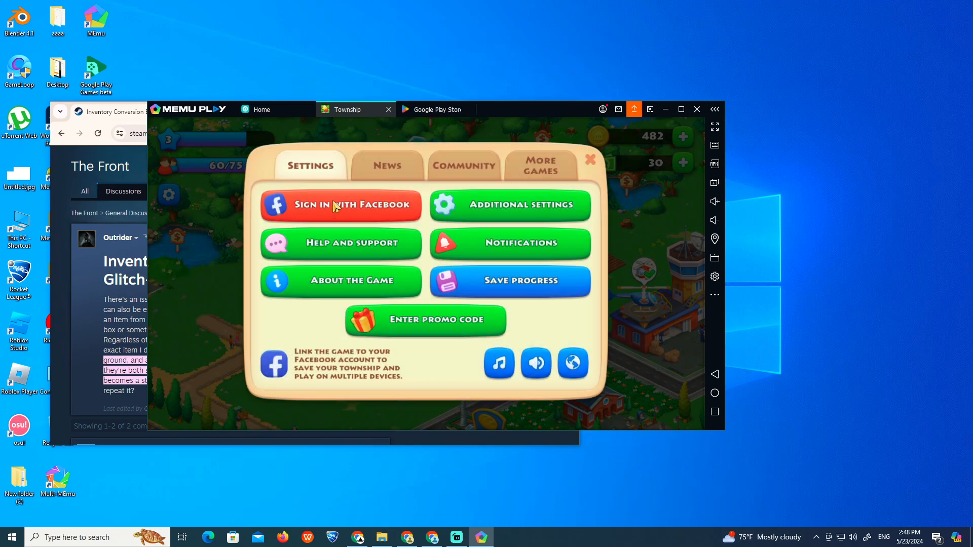
pyautogui.click(425, 319)
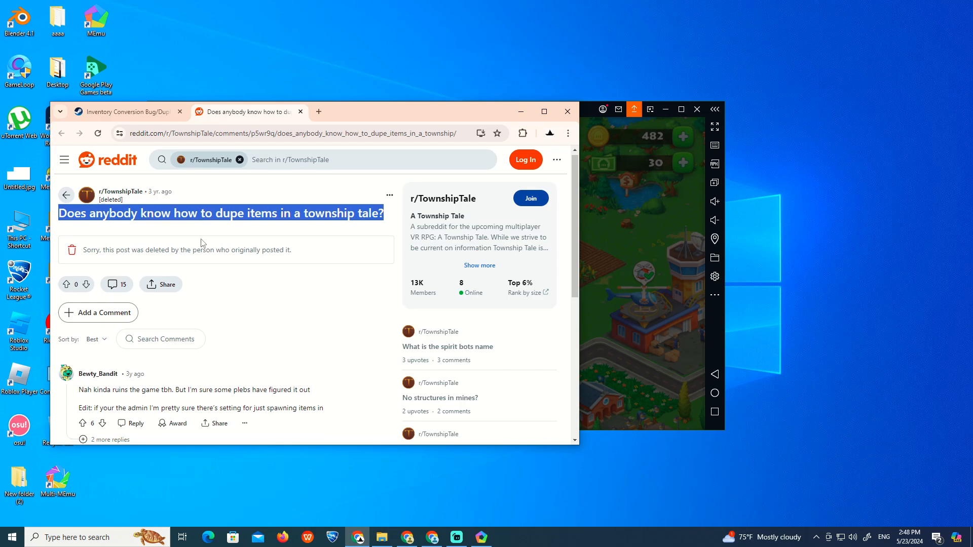
pyautogui.scroll(-3)
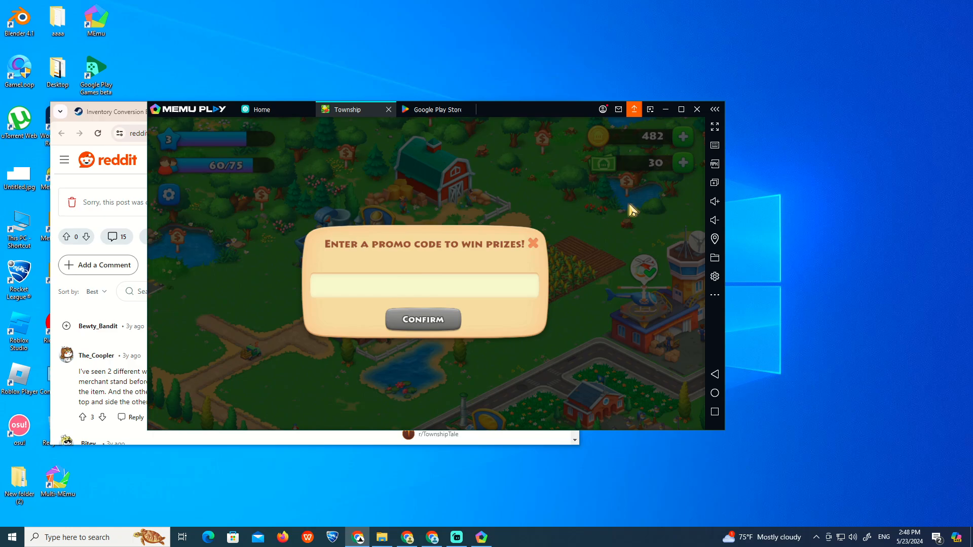
# Step: Dismiss the promo code entry and the settings menu to return to the town view
pyautogui.click(532, 243)
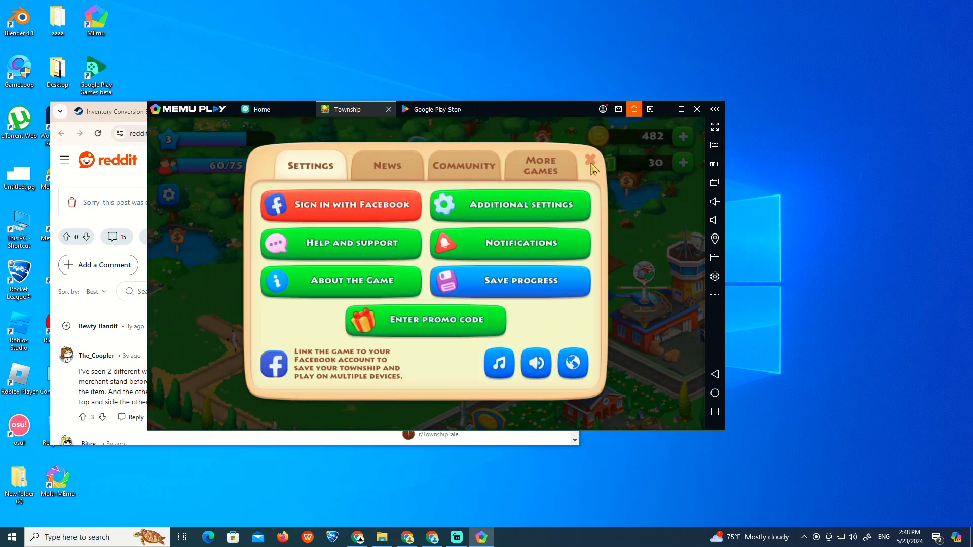
pyautogui.click(591, 160)
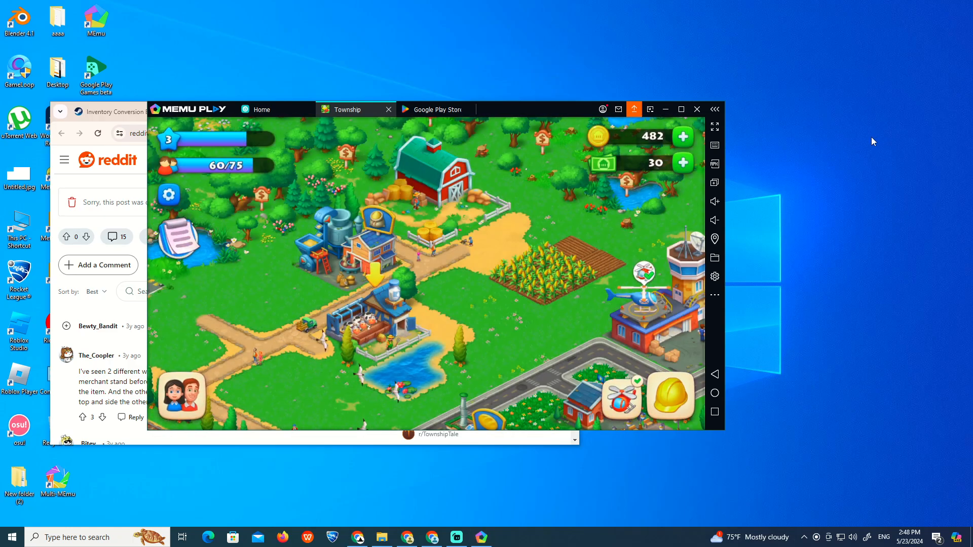